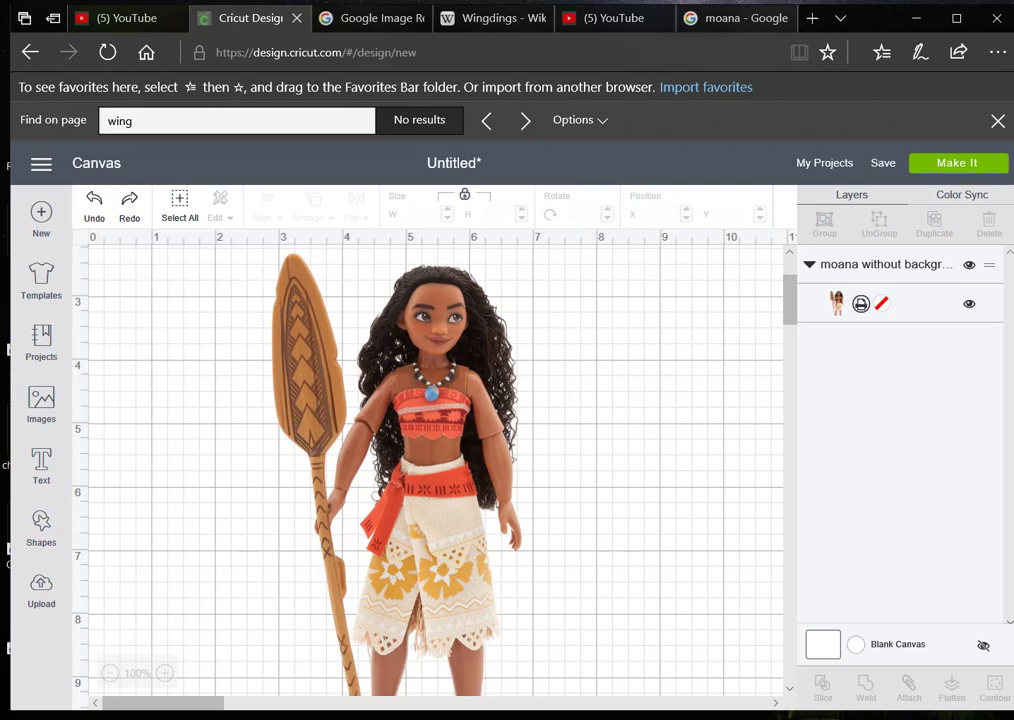
Step: Insert a Square from the Shapes panel onto the Moana canvas
left_click(41, 528)
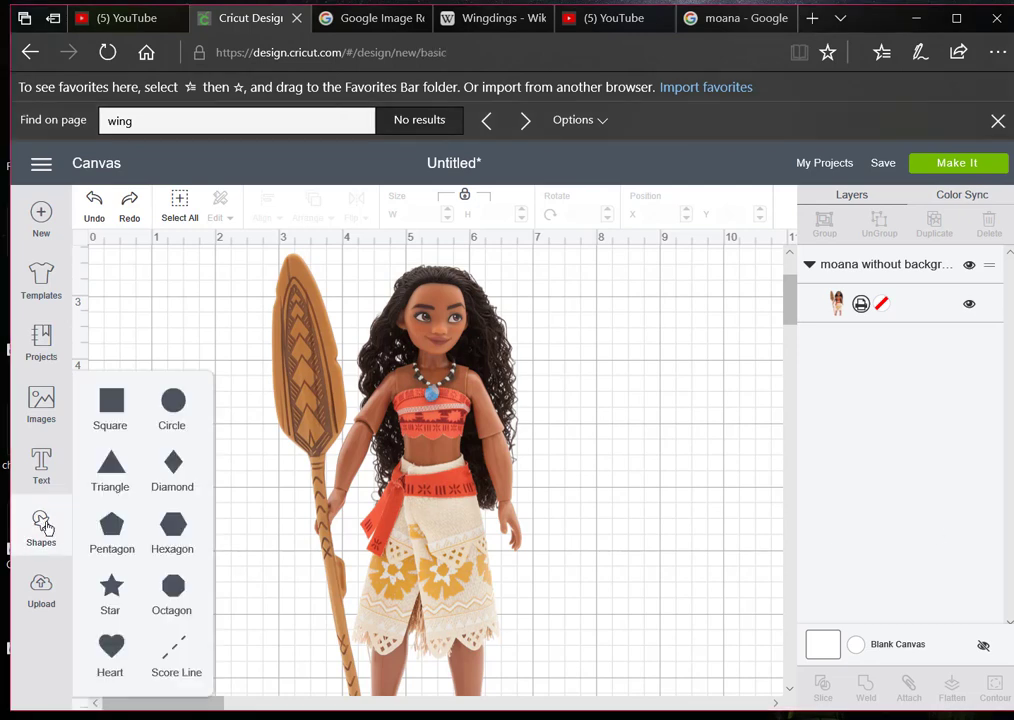
left_click(110, 410)
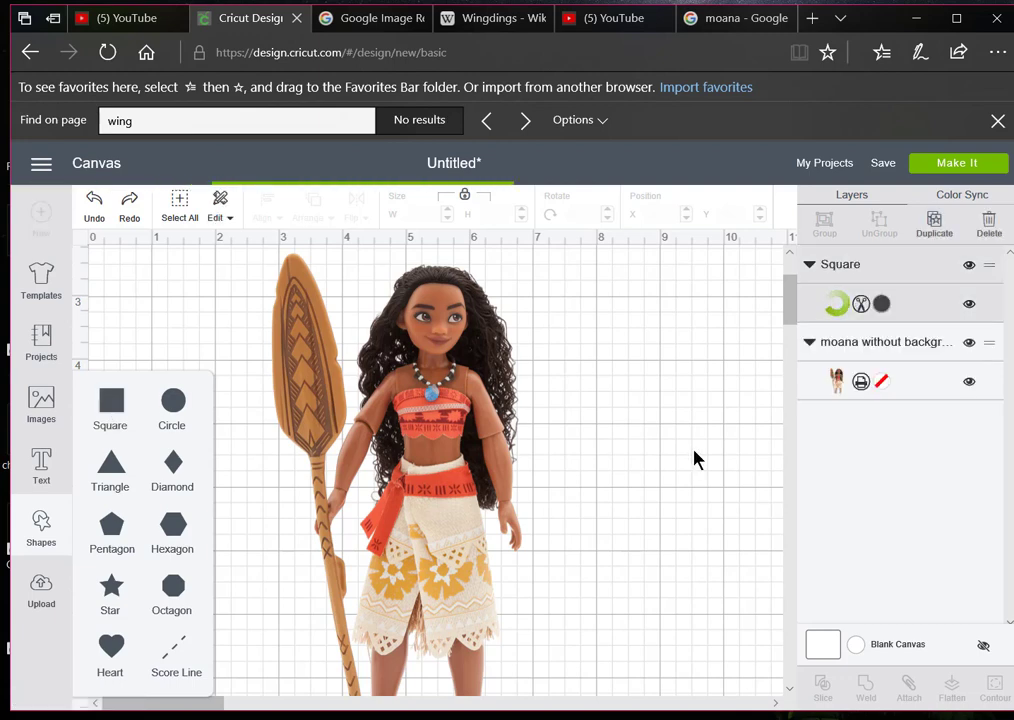
Step: Resize the square to 5.472 inches per side over Moana's head and torso
left_click(110, 410)
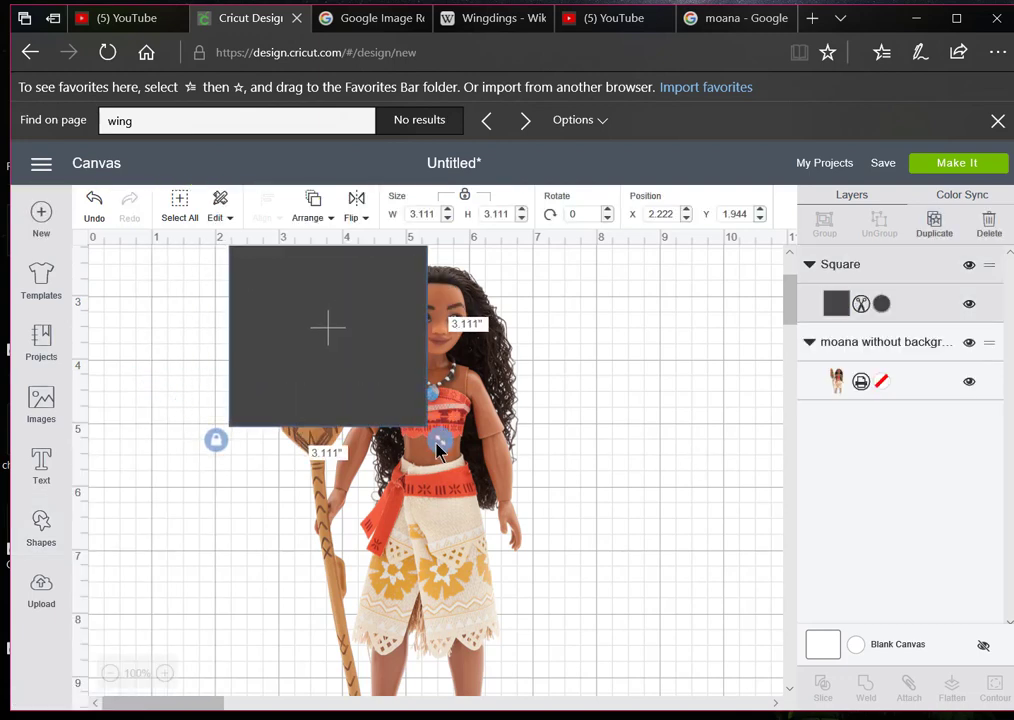
left_click_drag(438, 441, 590, 590)
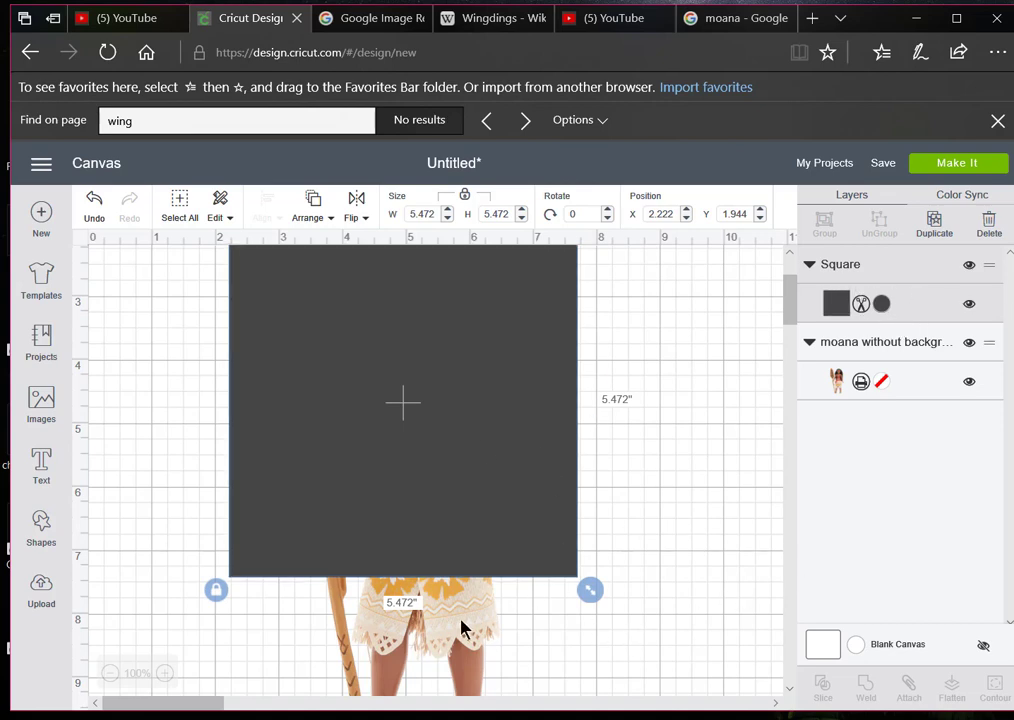
mouse_move(912, 340)
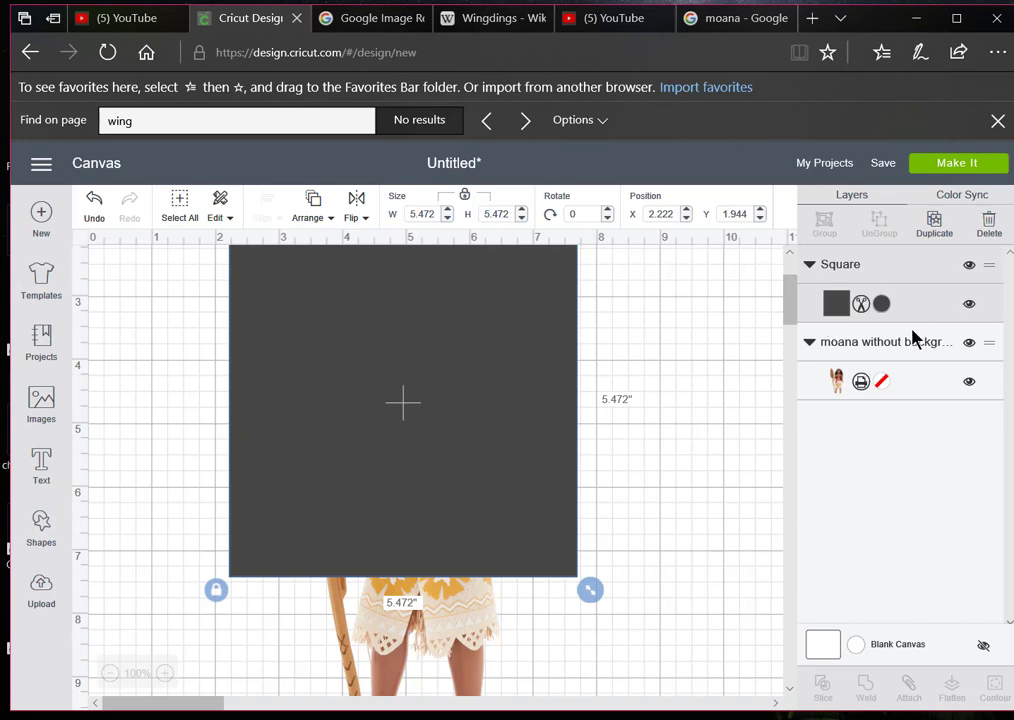
mouse_move(920, 393)
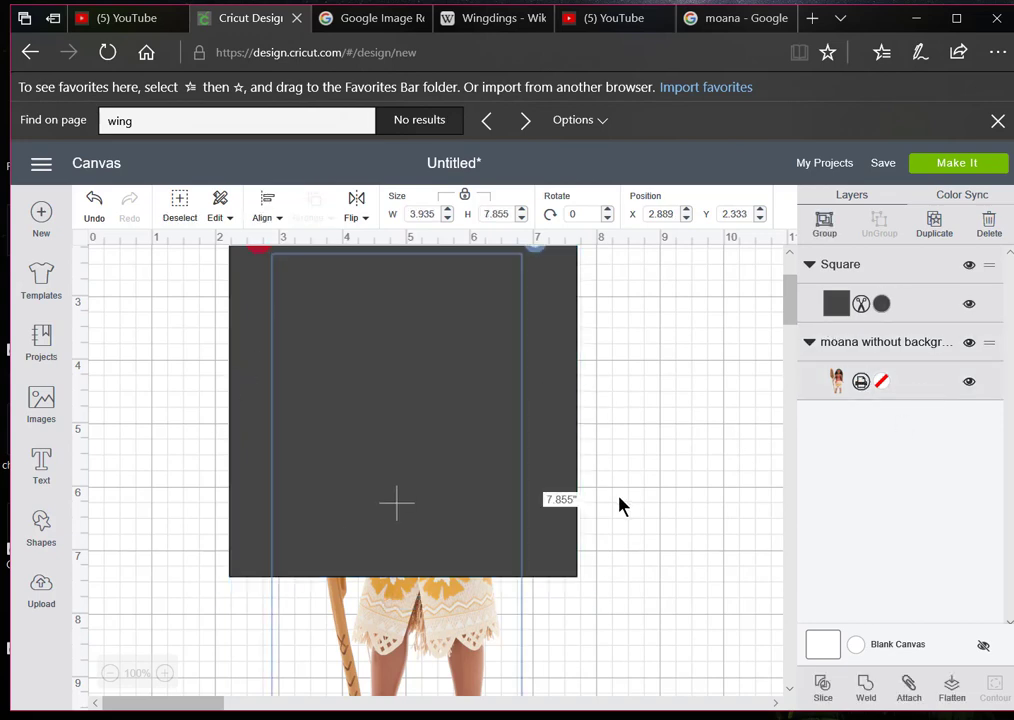
mouse_move(787, 503)
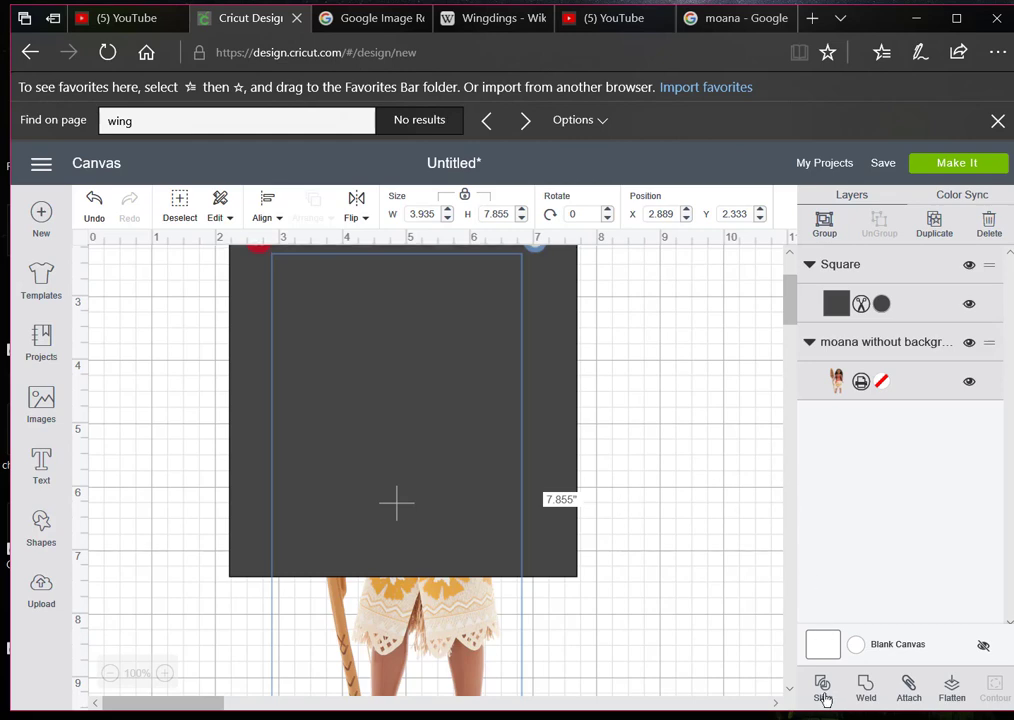
Step: Slice the selected square and Moana image into four Slice Result layers
left_click(822, 688)
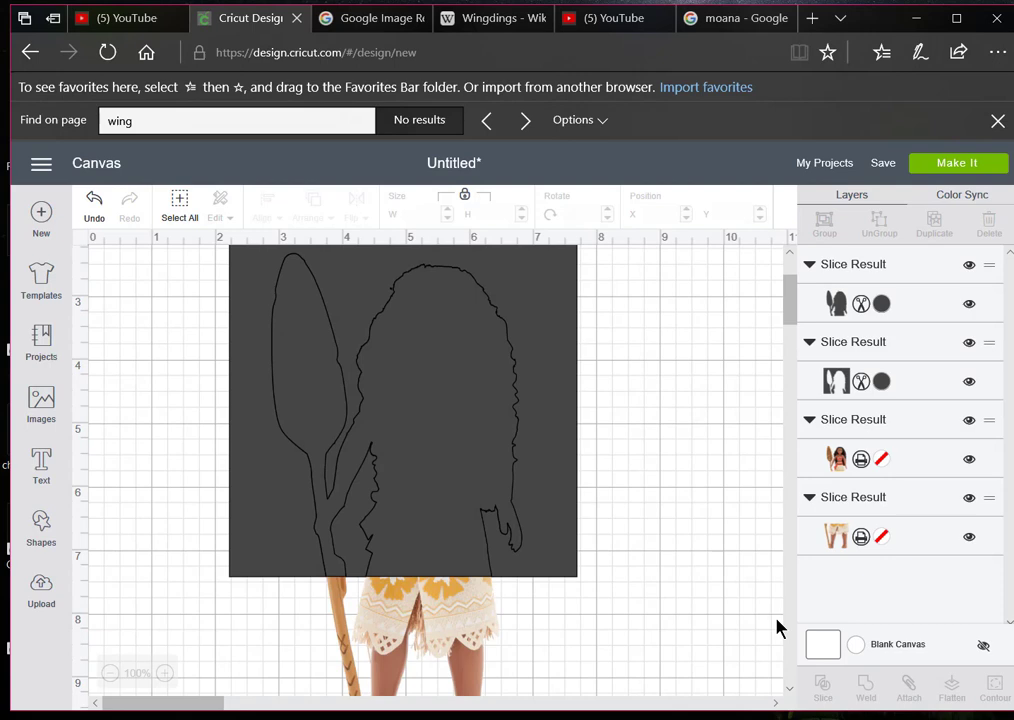